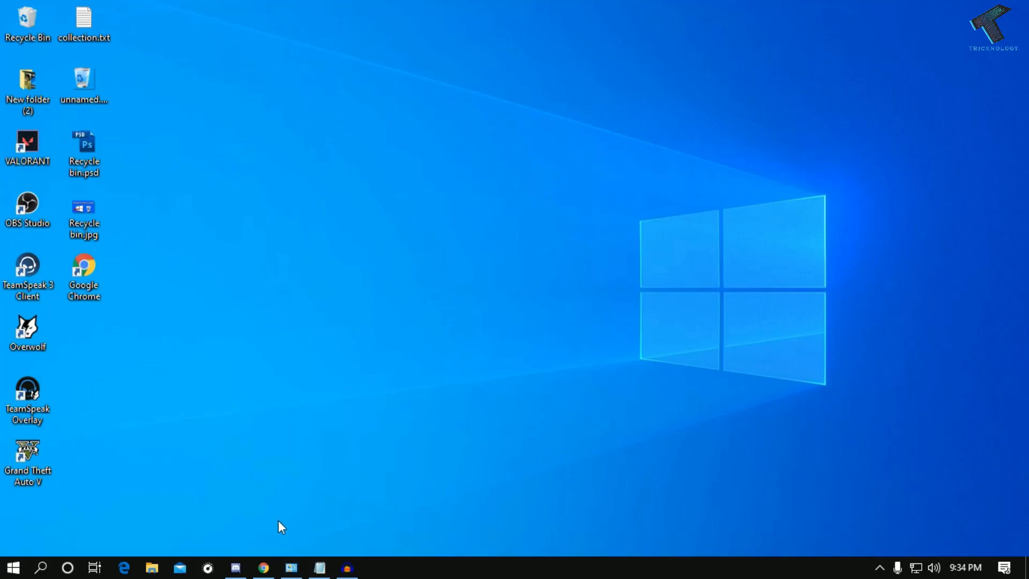
- Bring the TP-Link router admin page at 192.168.0.1:8080 to the front from the taskbar
click(262, 567)
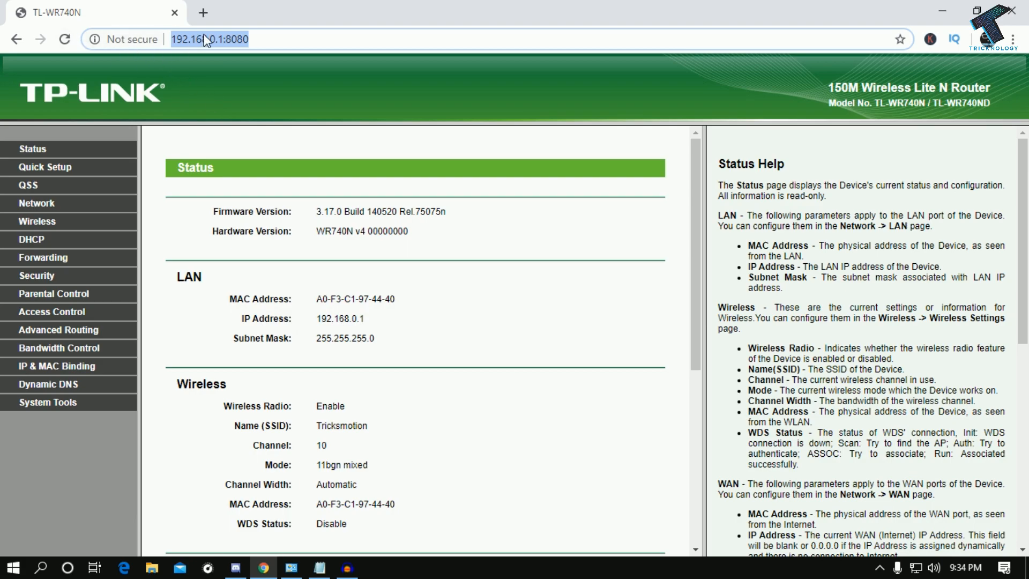
mouse_move(272, 105)
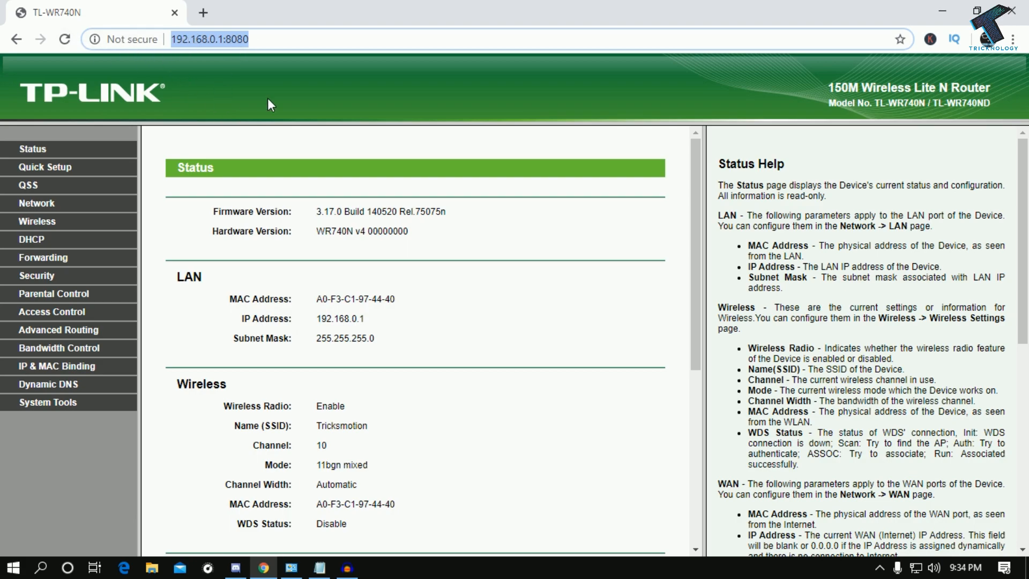
mouse_move(121, 270)
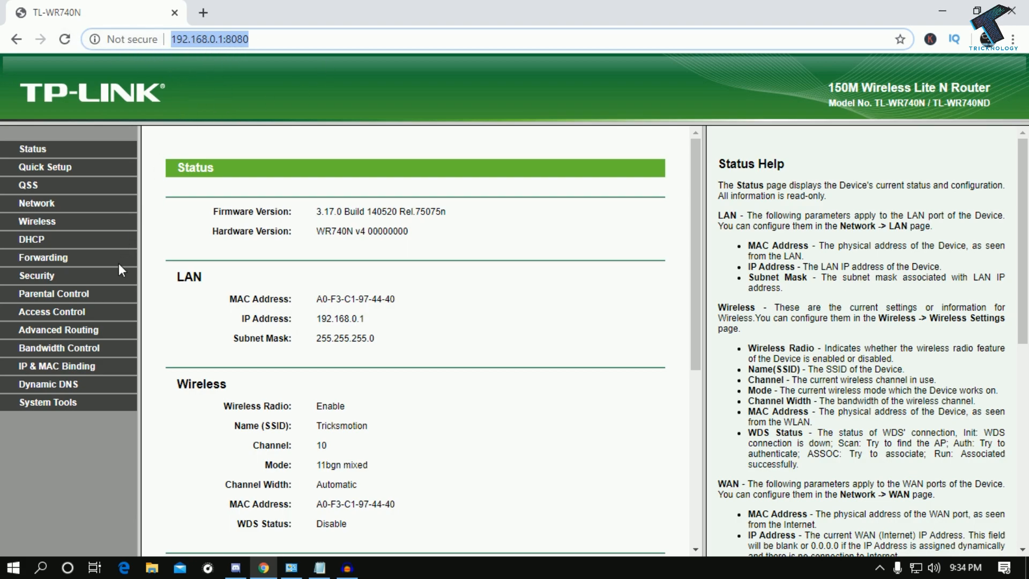
mouse_move(9, 561)
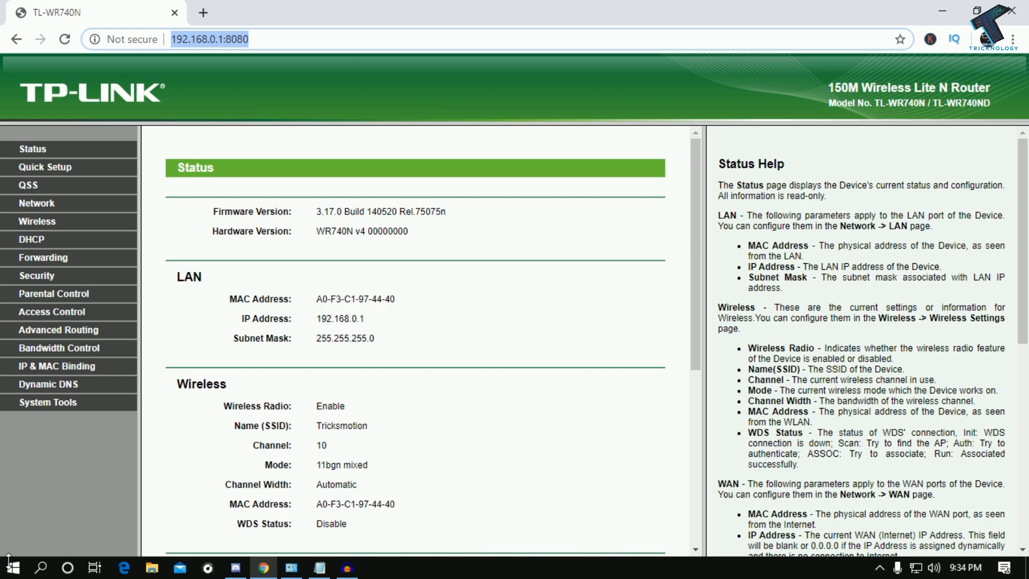
- Search Start for cmd and run Command Prompt as administrator, approving the UAC prompt
click(11, 567)
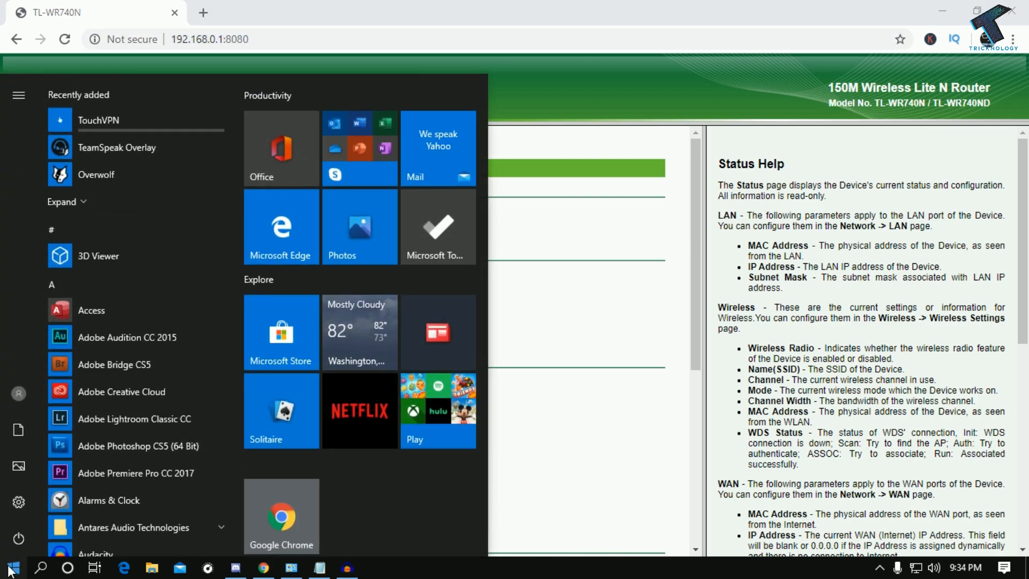
text(cmd)
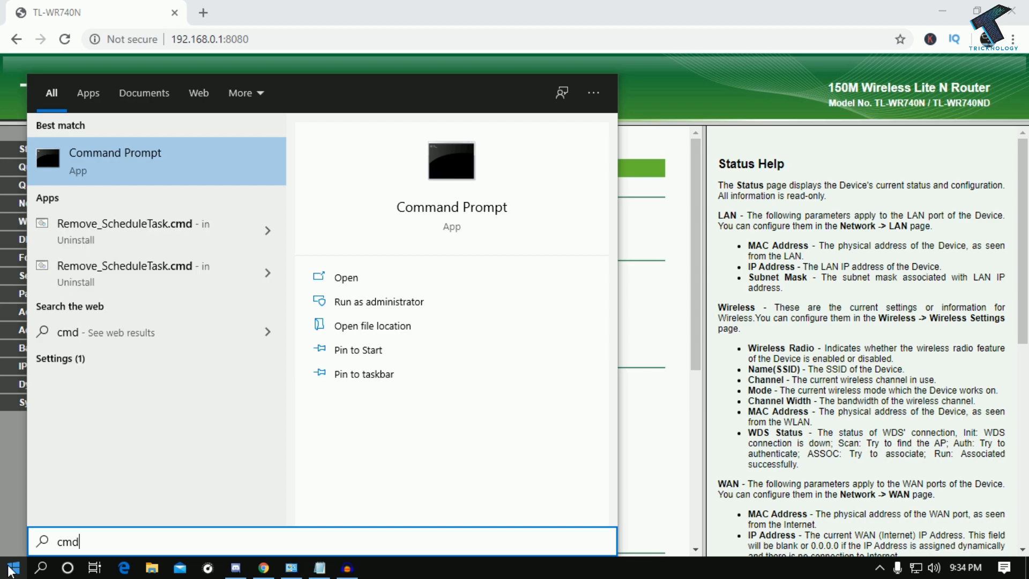
right_click(115, 161)
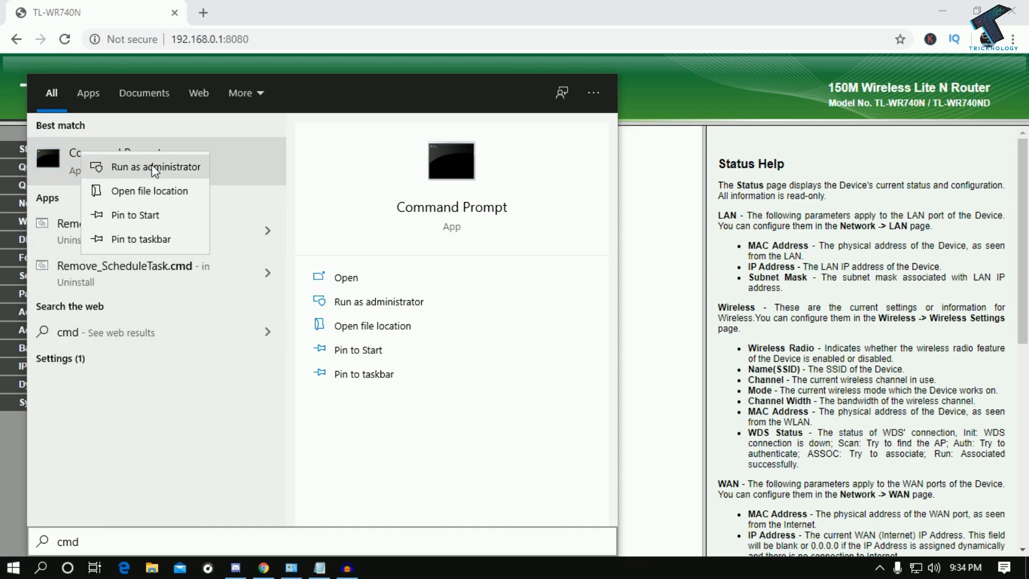
click(156, 166)
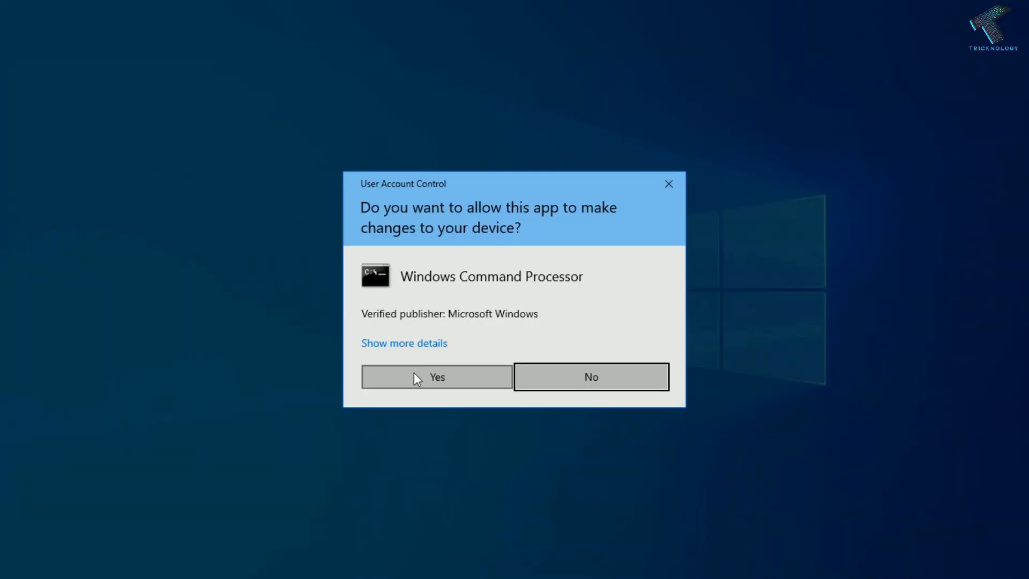
click(437, 377)
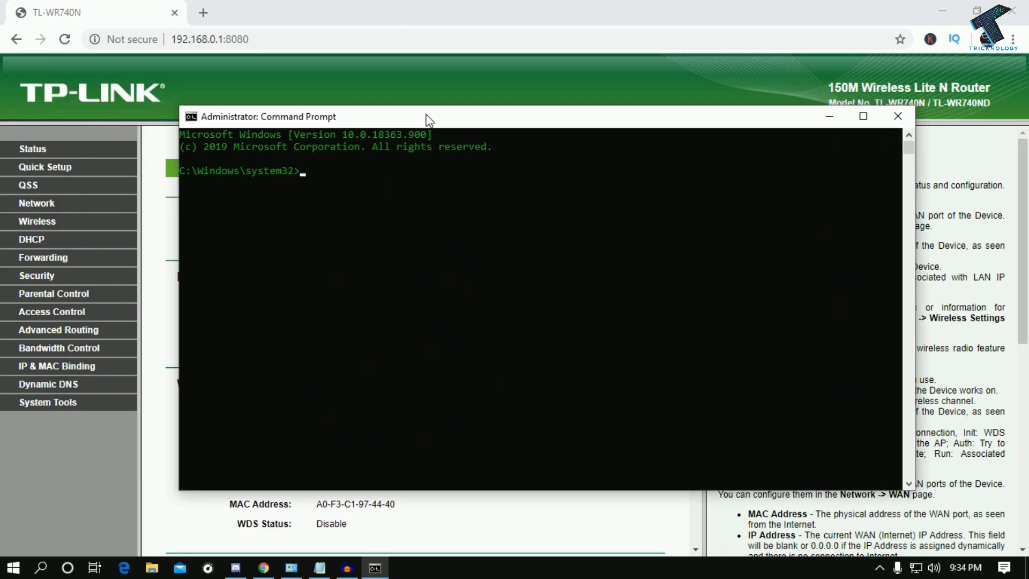
- Run ipconfig to confirm default gateway 192.168.0.1, then return to the router page
click(862, 116)
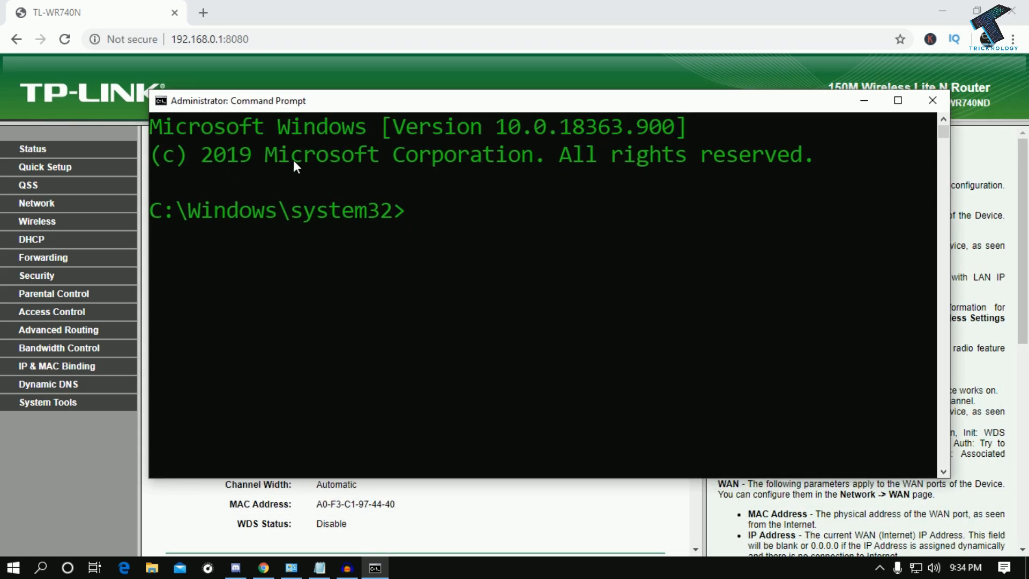
text(ipcon)
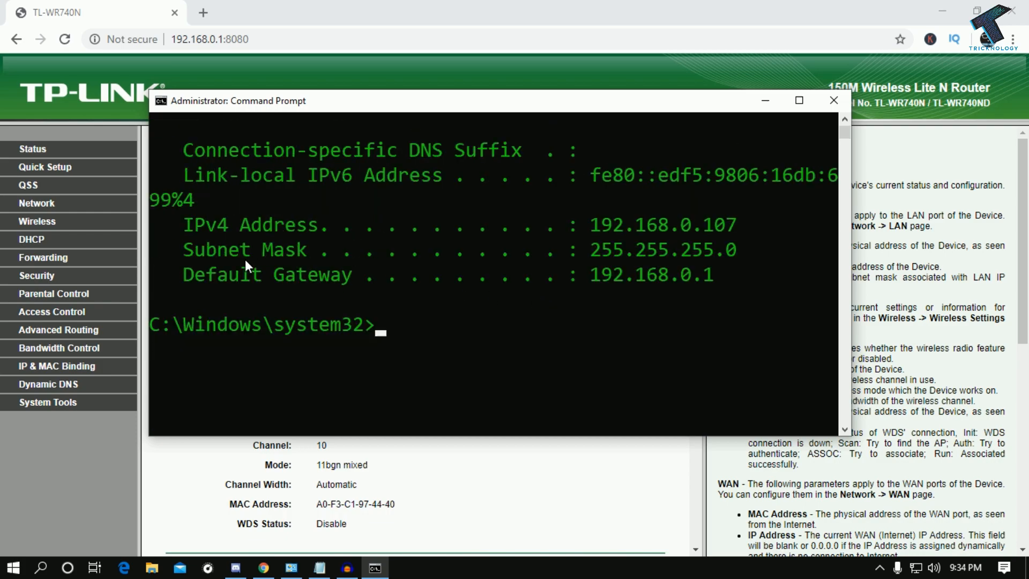
click(708, 274)
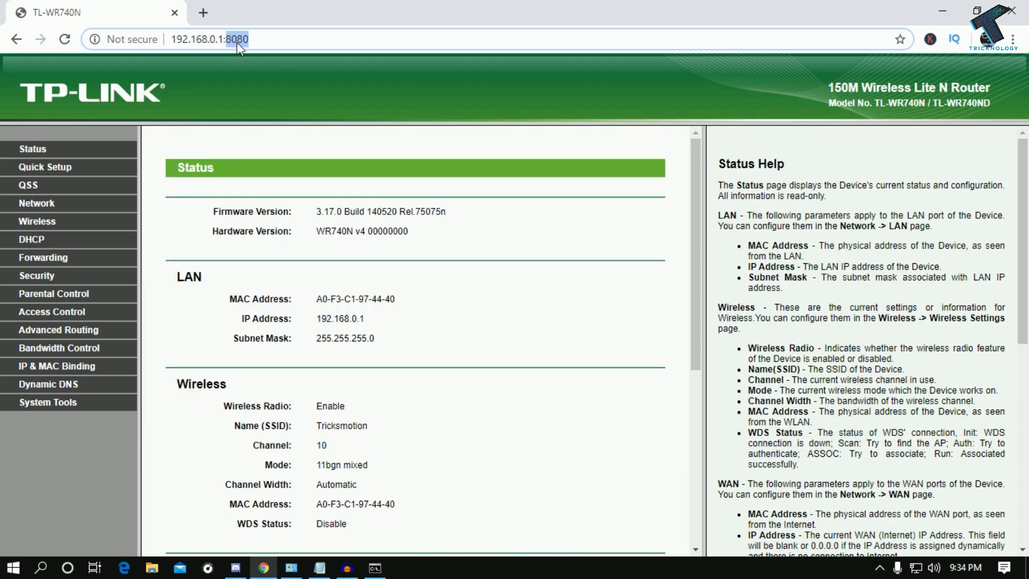
click(271, 78)
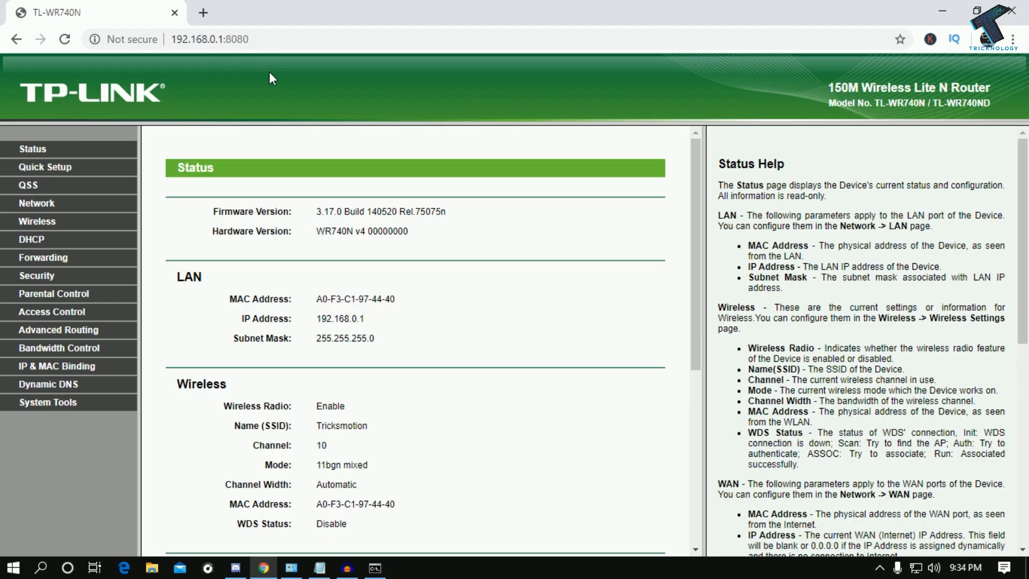
mouse_move(213, 134)
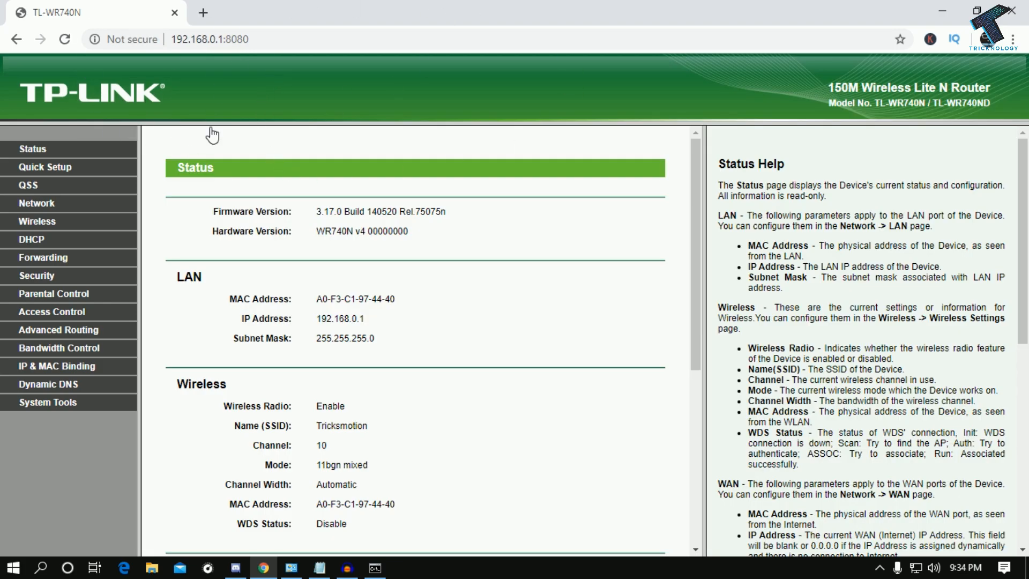
mouse_move(341, 149)
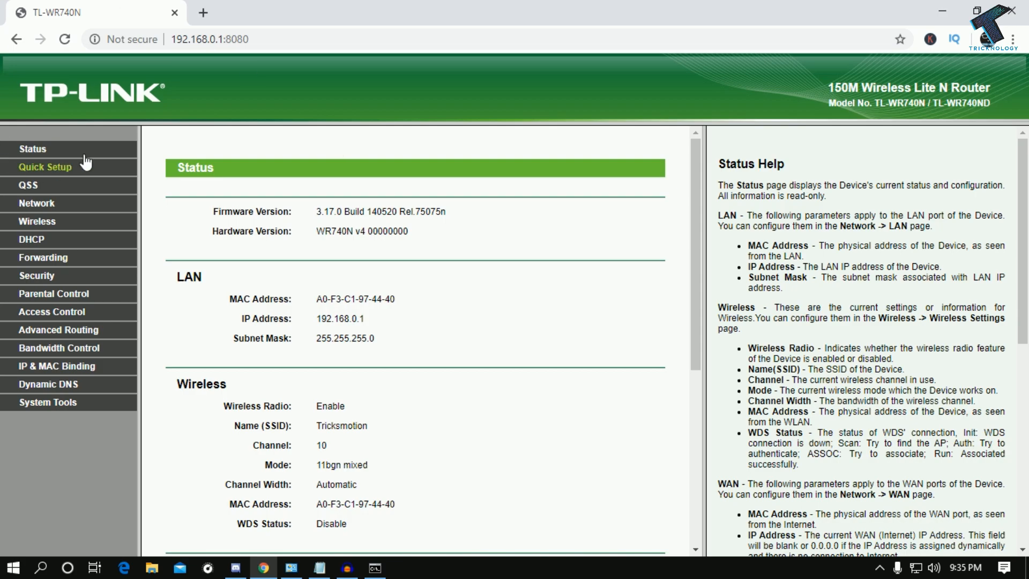
mouse_move(154, 126)
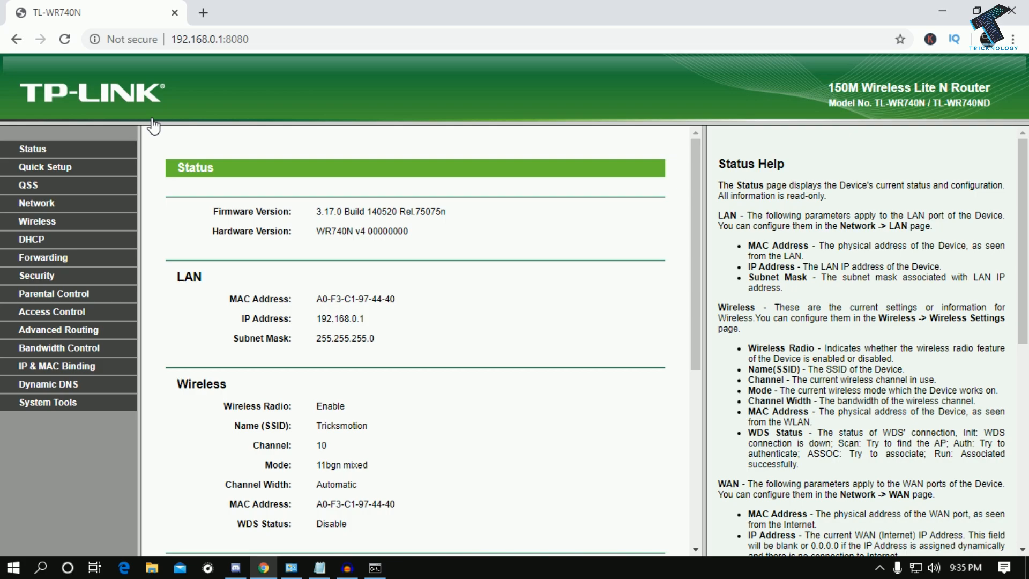
mouse_move(36, 202)
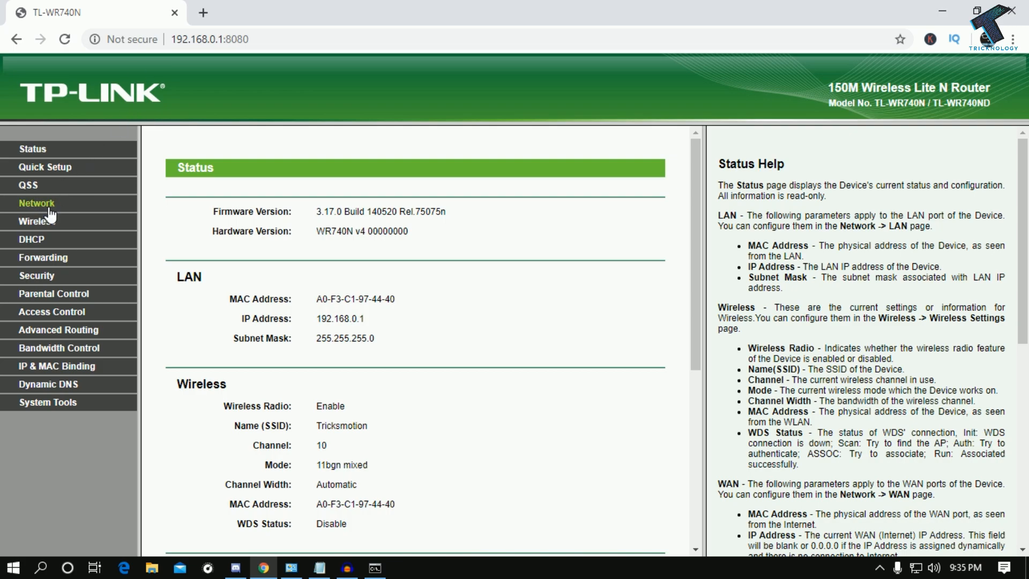
- Open the router's Network (WAN) page with the PPPoE login, then switch windows from the taskbar
click(37, 203)
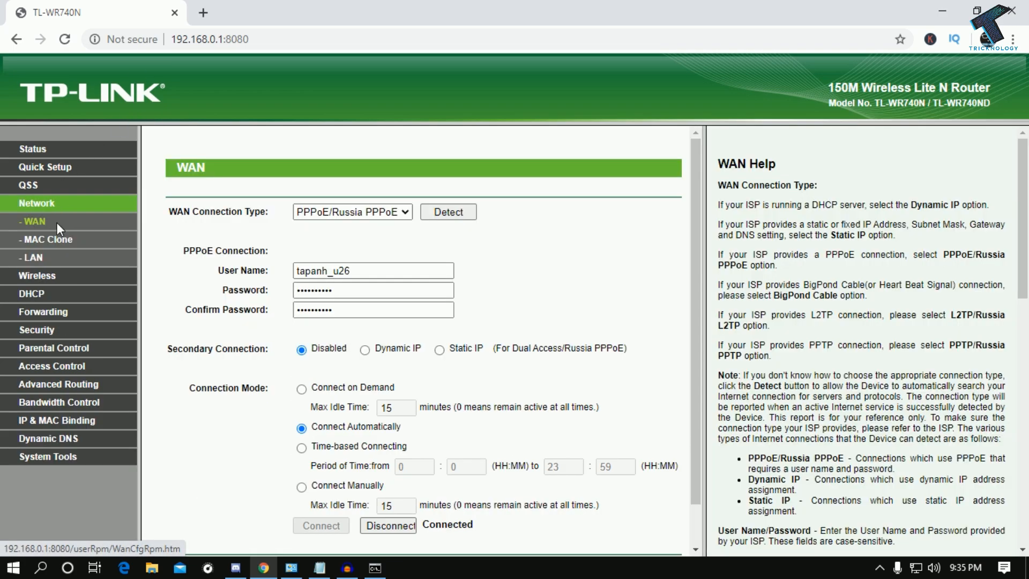
mouse_move(376, 265)
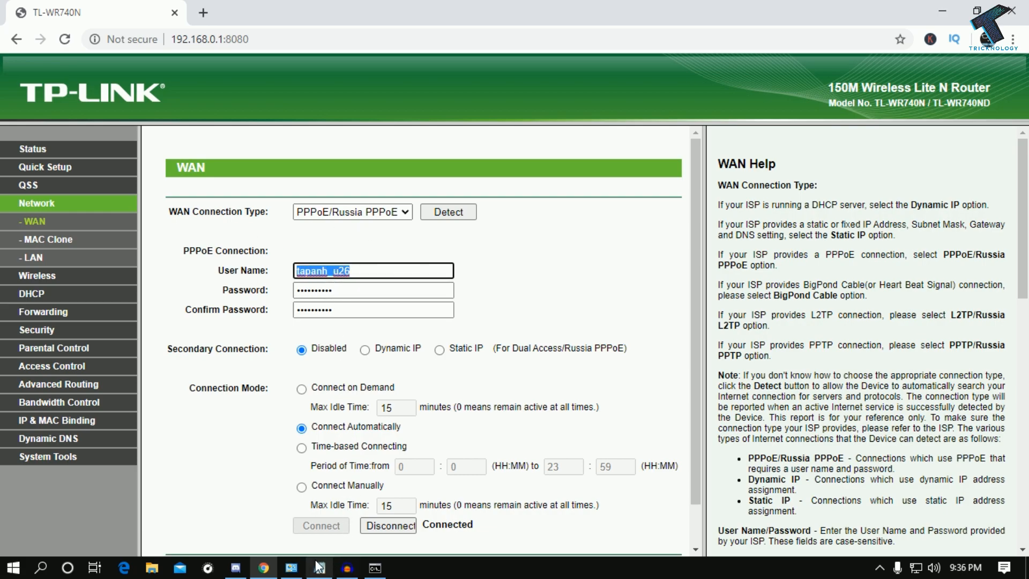
click(319, 567)
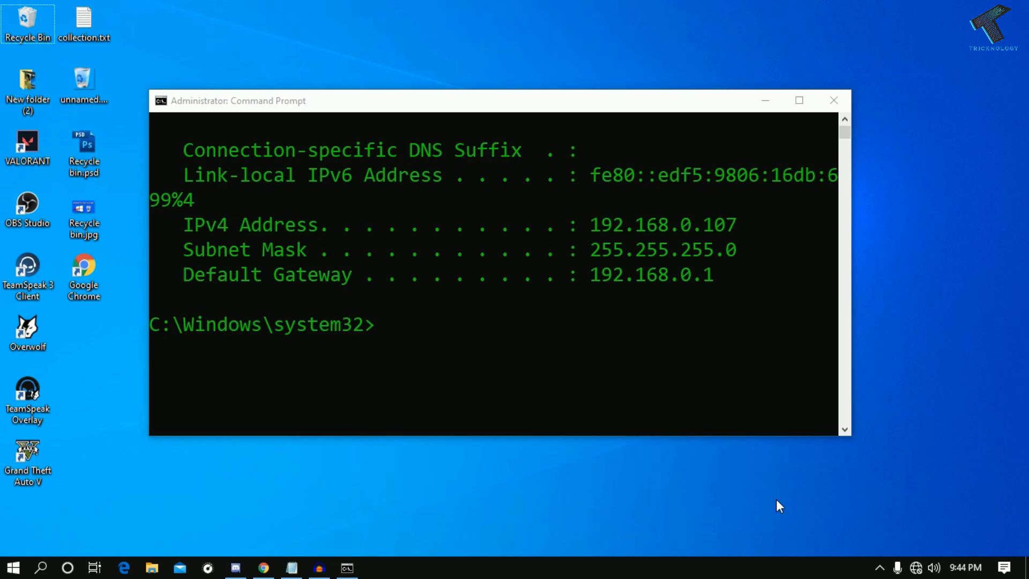
mouse_move(915, 545)
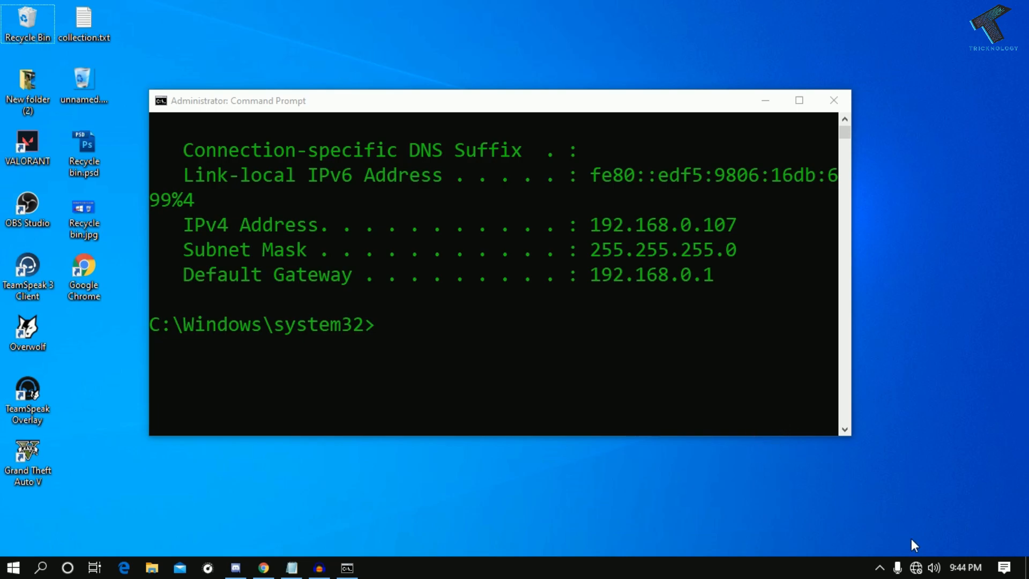
mouse_move(915, 568)
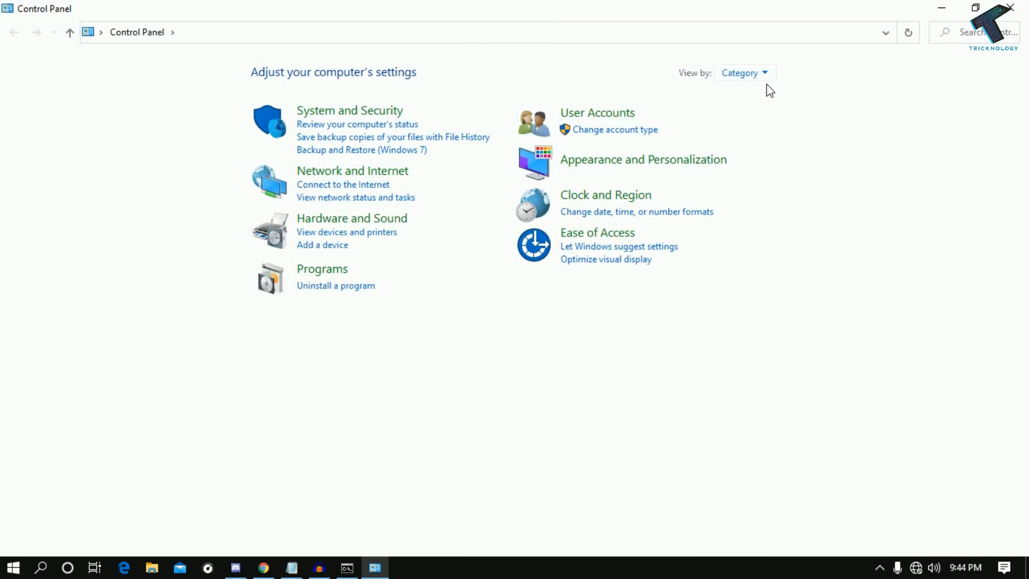
mouse_move(352, 170)
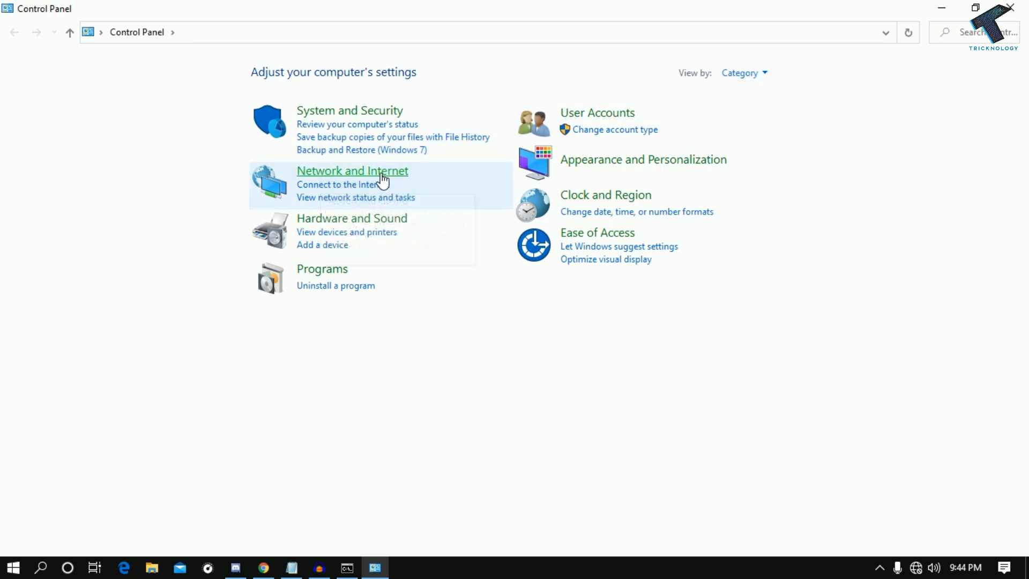
- Go through Network and Internet to the Network and Sharing Center
click(352, 171)
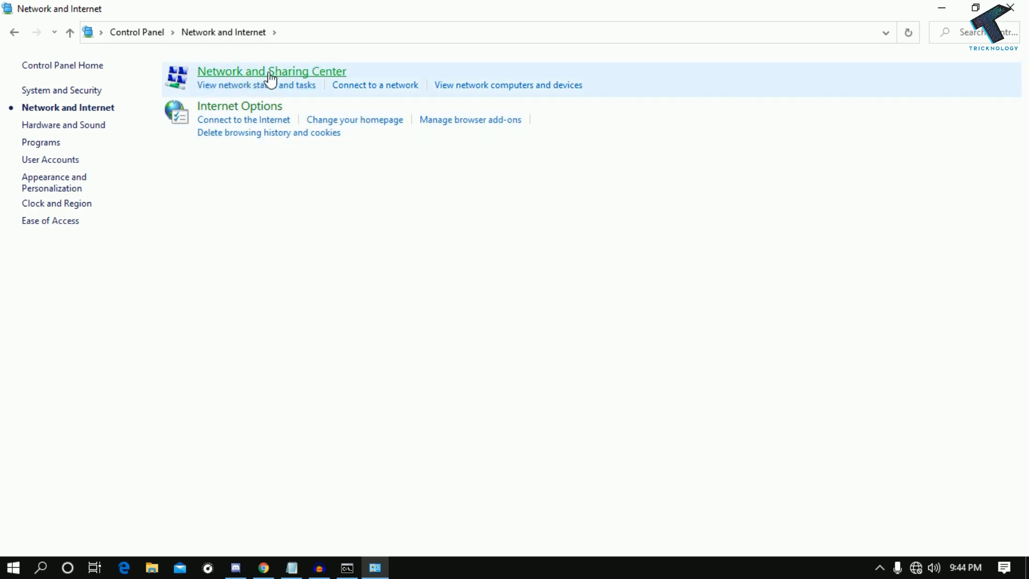
click(272, 71)
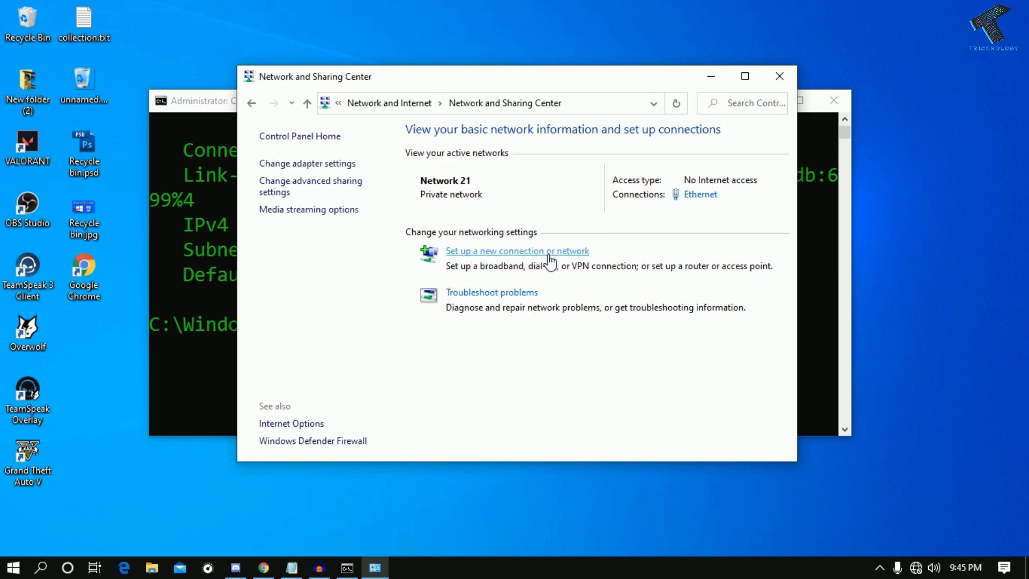
- Start 'Set up a new connection or network' and continue with 'Connect to the Internet'
click(517, 251)
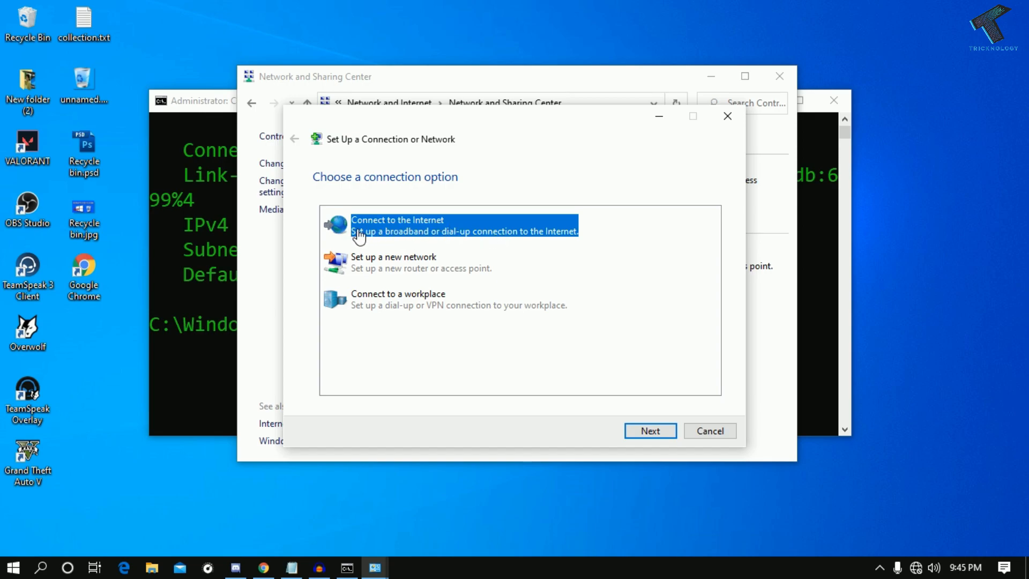
mouse_move(534, 243)
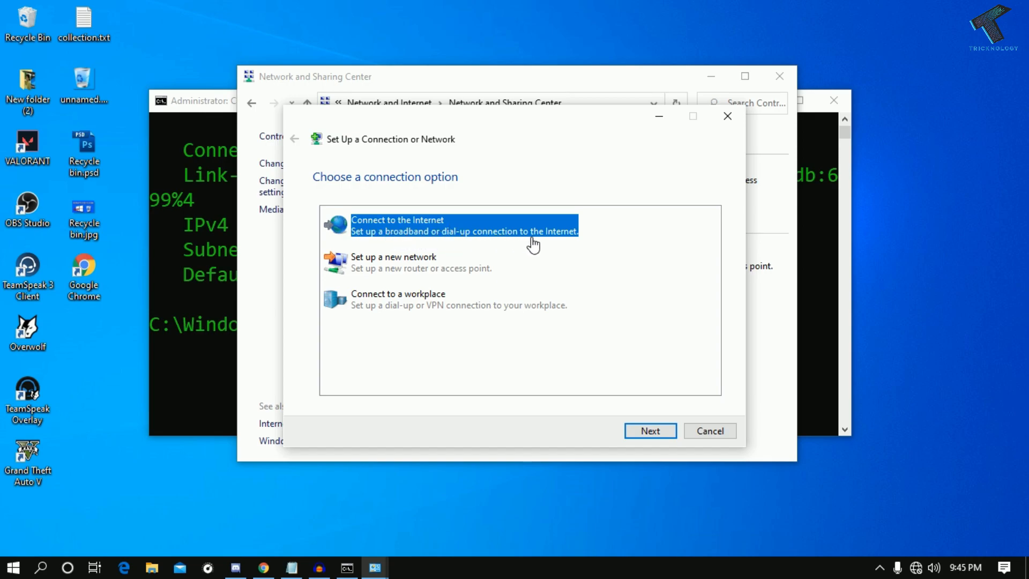
mouse_move(555, 263)
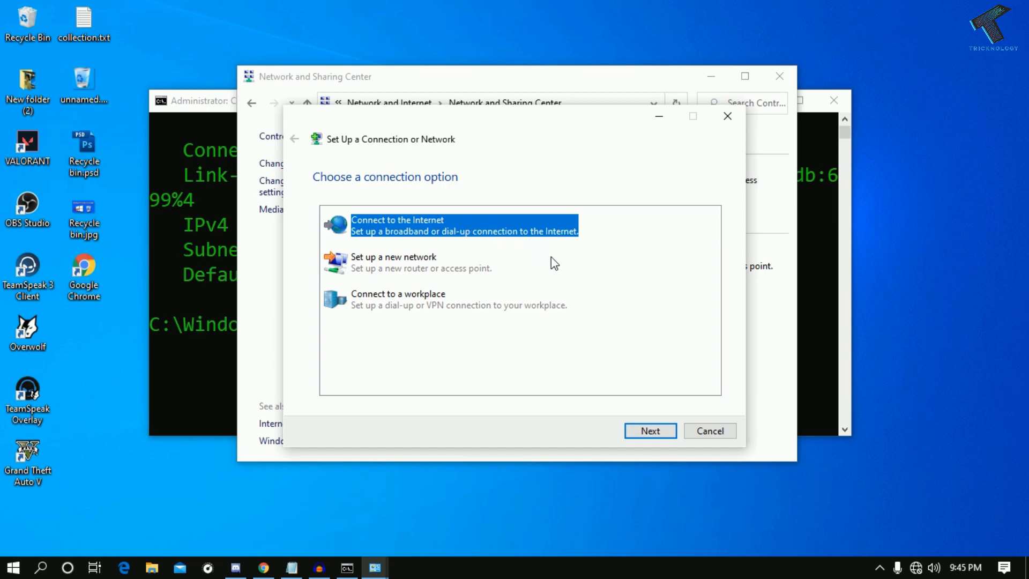
click(649, 430)
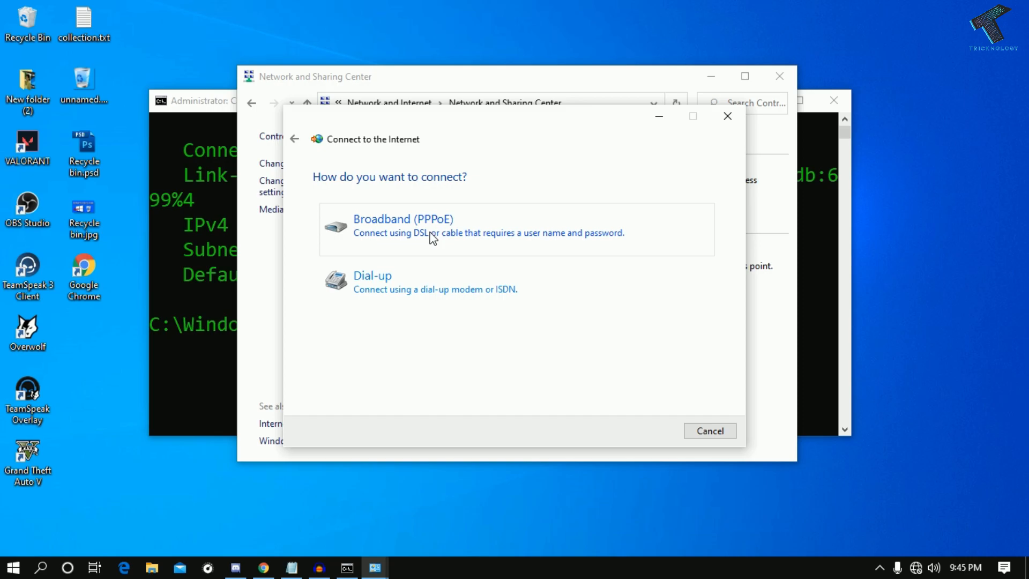
- Choose Broadband (PPPoE), enter the ISP user name and password, and connect
click(403, 226)
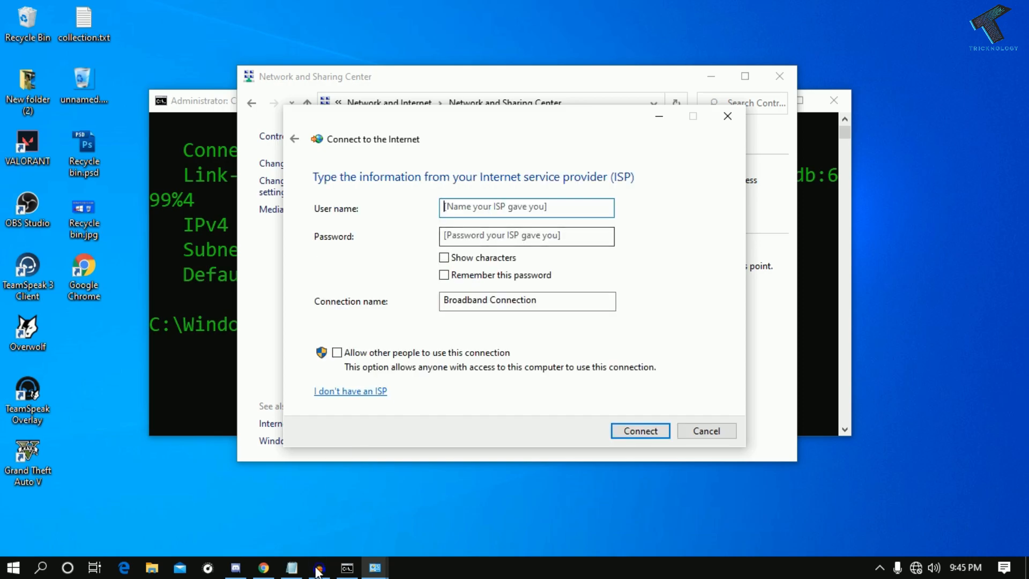
click(292, 567)
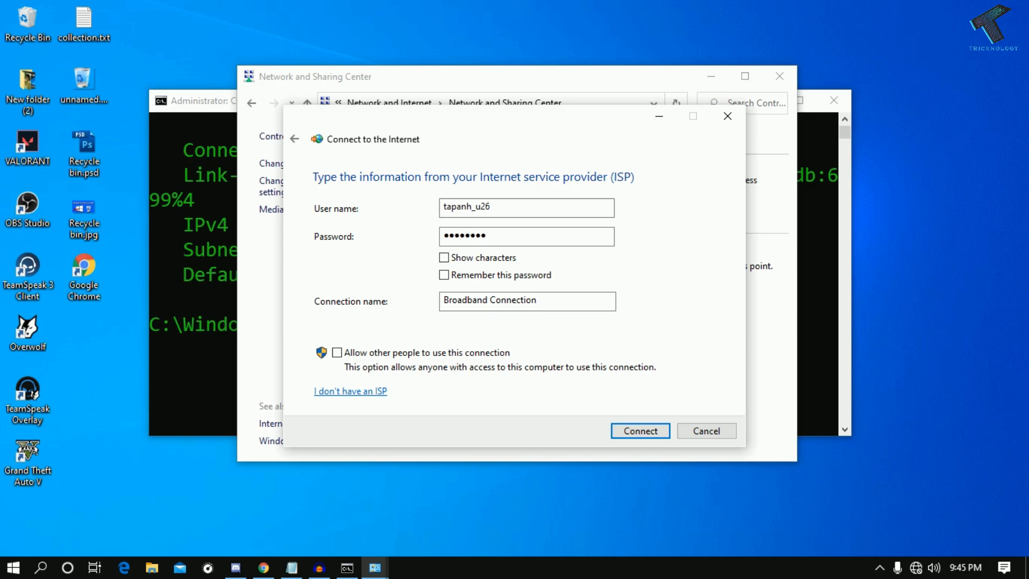
text(••)
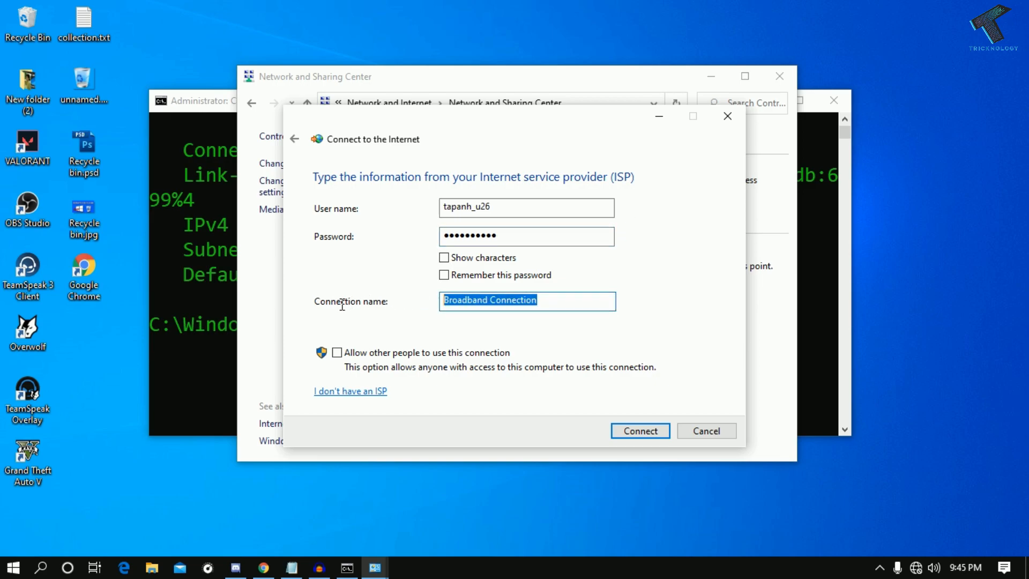
click(460, 301)
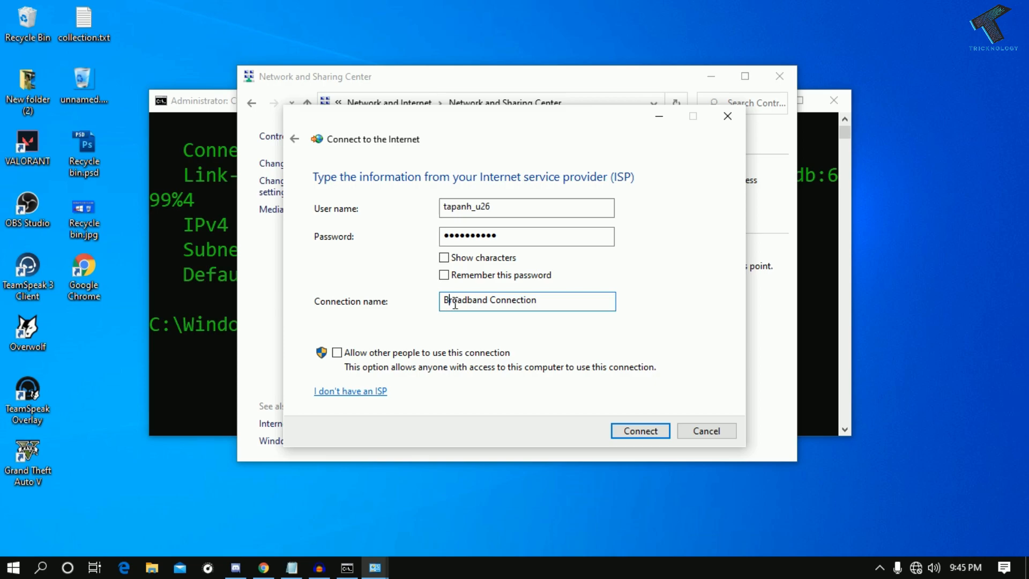
double_click(488, 300)
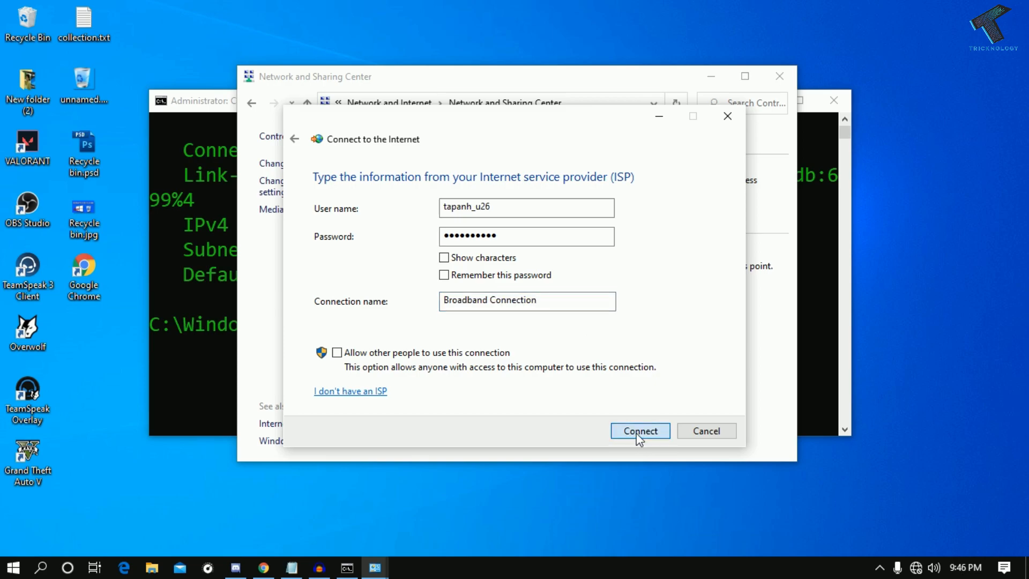
click(639, 431)
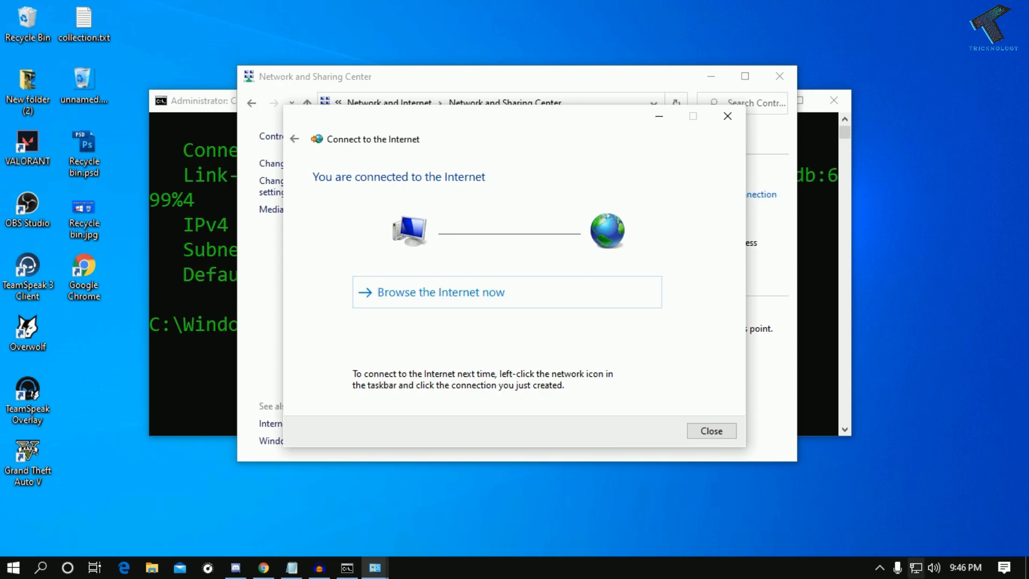
- Close the connection wizard and load google.com in Chrome over the new connection
click(711, 431)
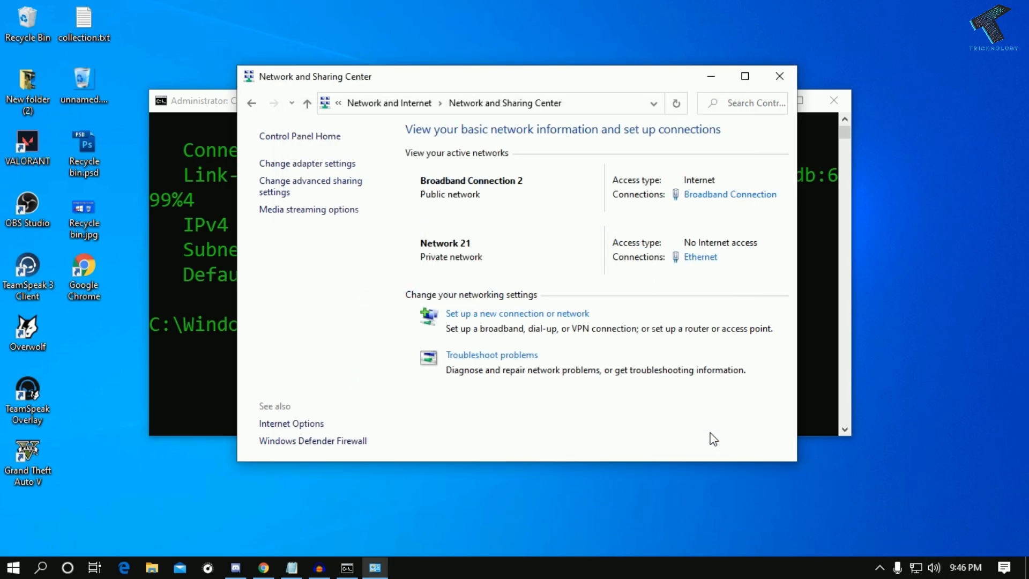
click(263, 568)
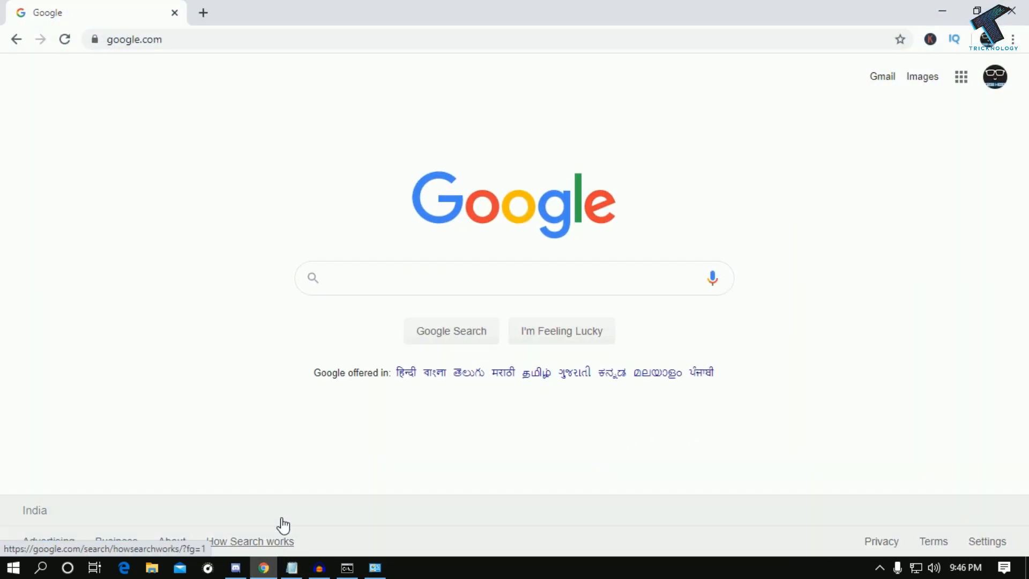
click(135, 39)
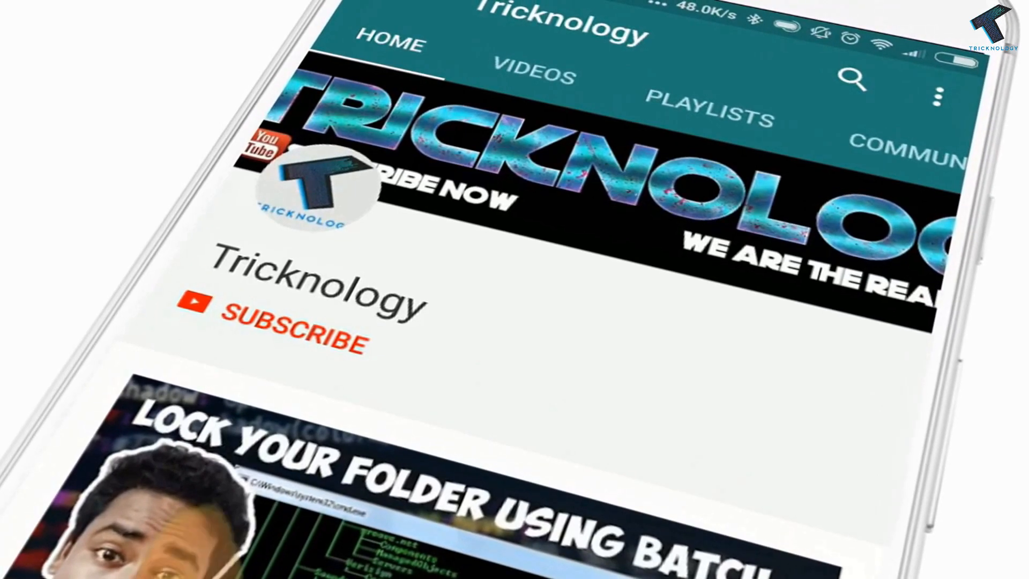
click(290, 327)
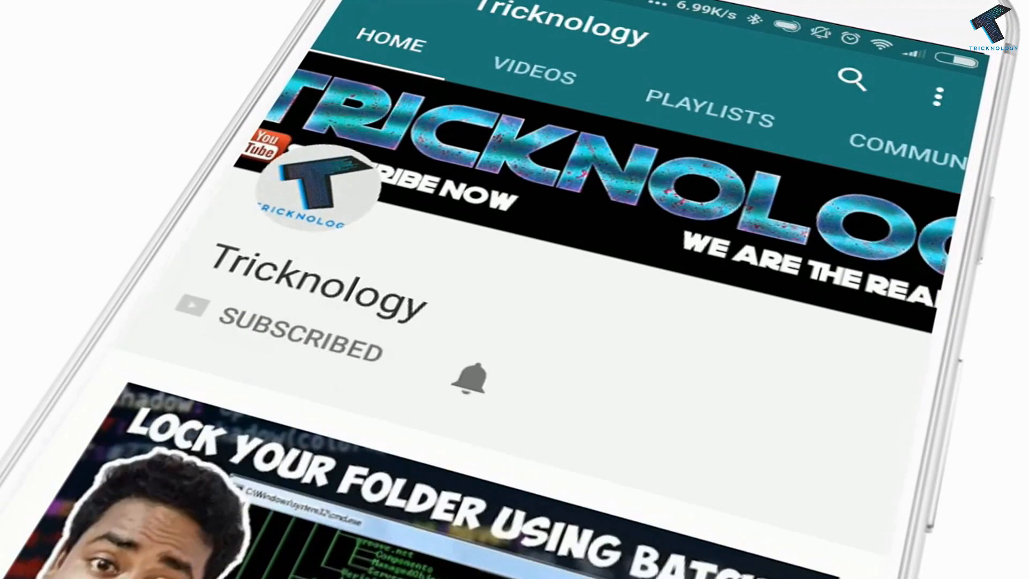